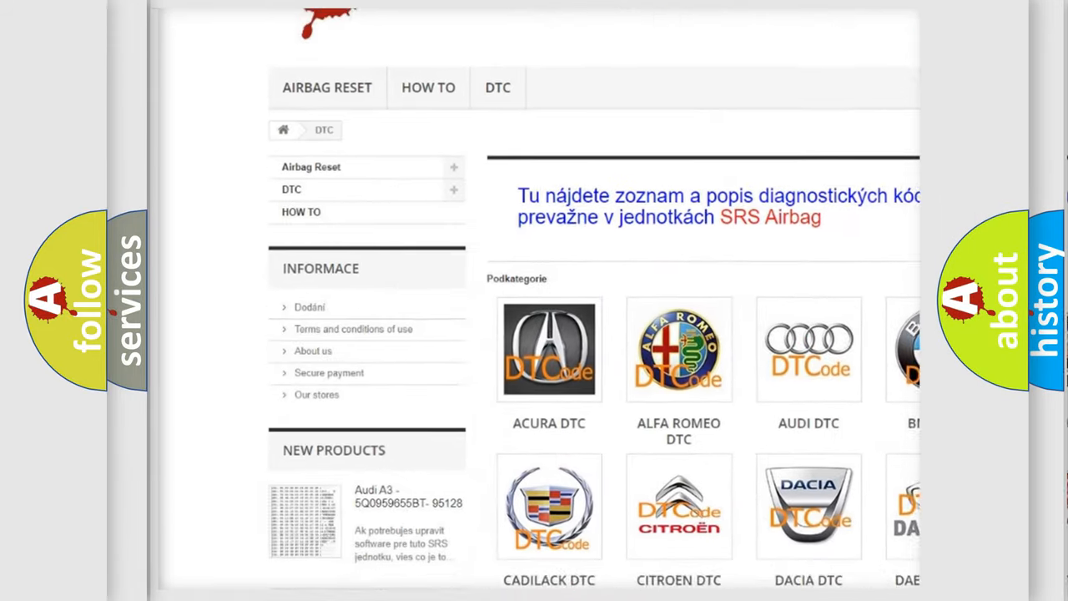
scroll("down", 3)
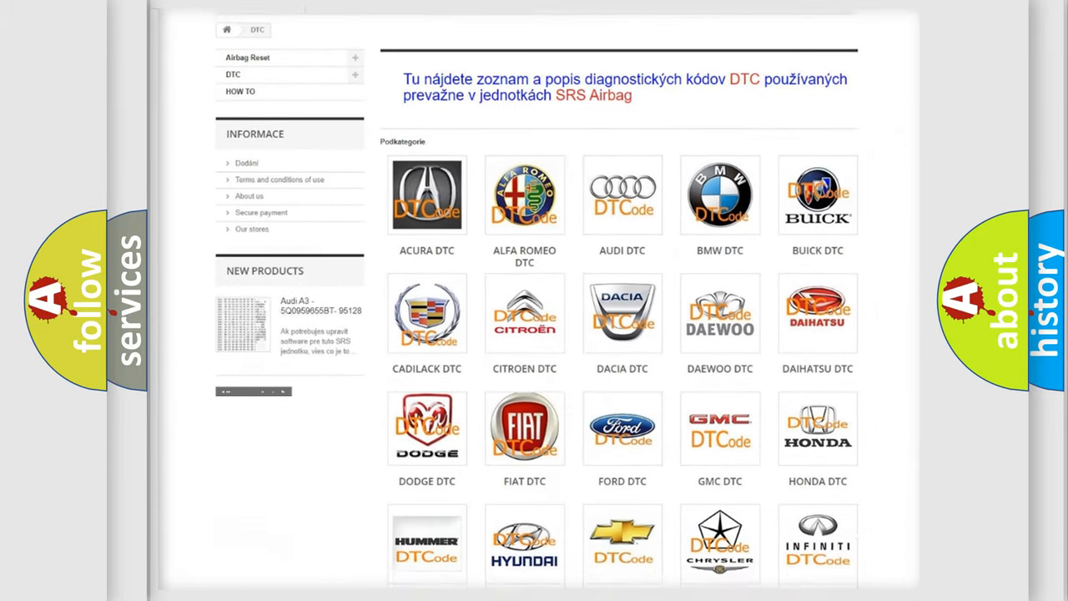
scroll("down", 3)
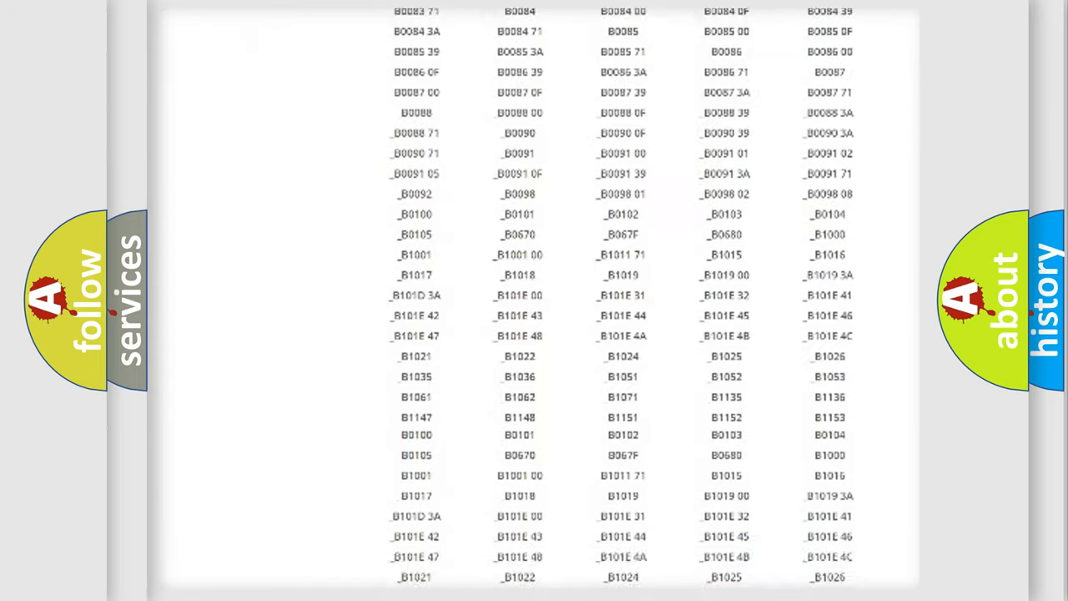
scroll("up", 3)
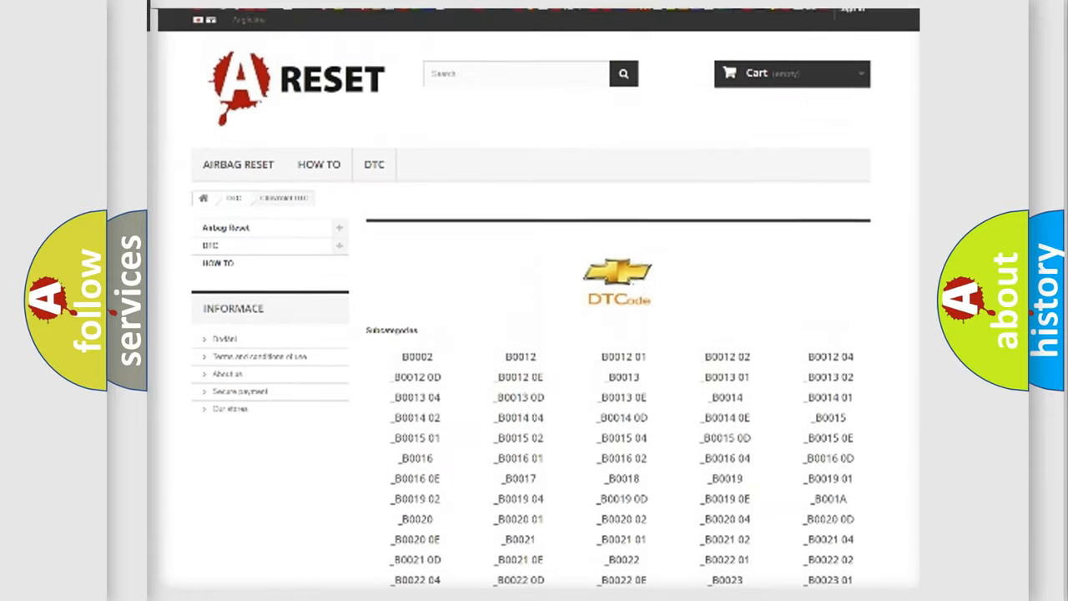